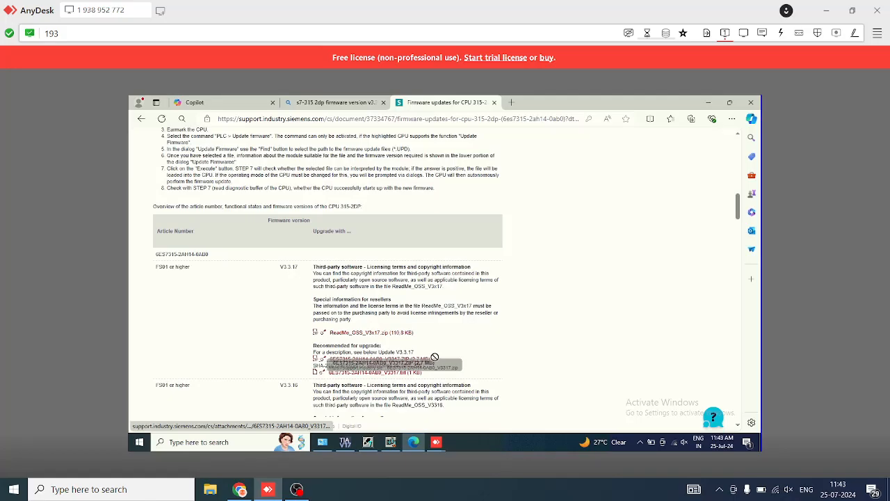
pyautogui.moveTo(720, 134)
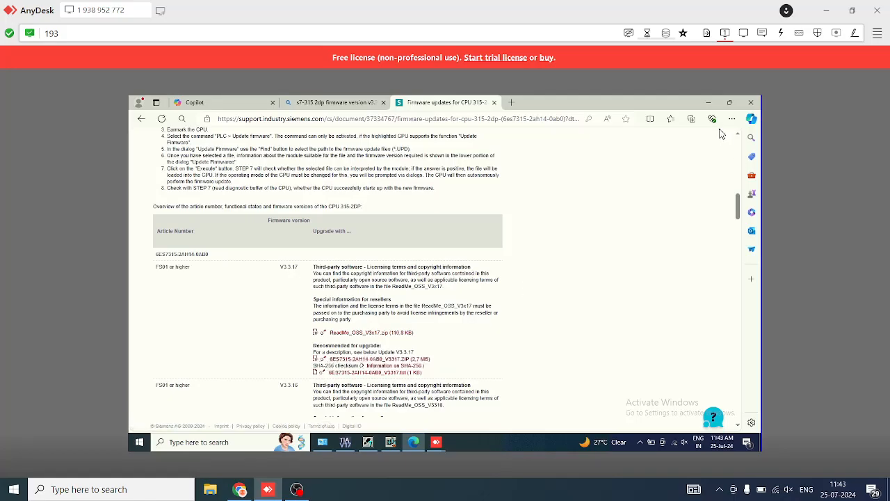
# Step: From Edge's Downloads list, show the firmware zip in its folder and open the extracted firmware folder
pyautogui.click(732, 118)
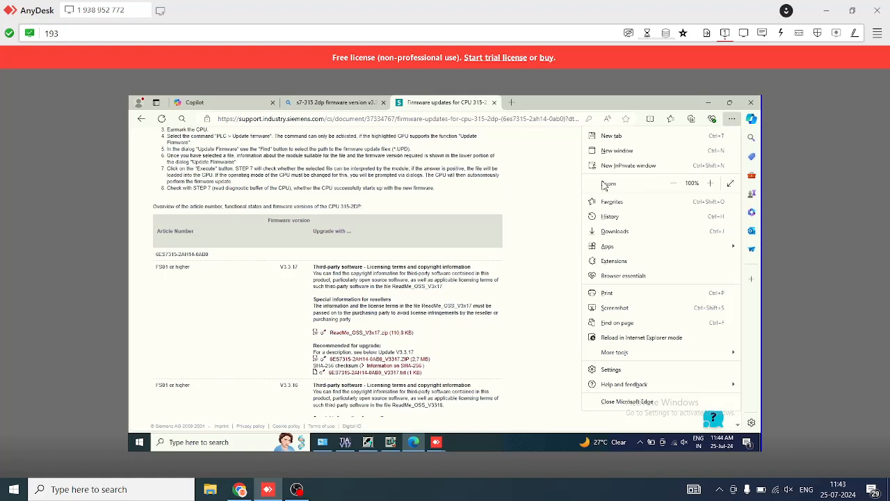
pyautogui.moveTo(615, 231)
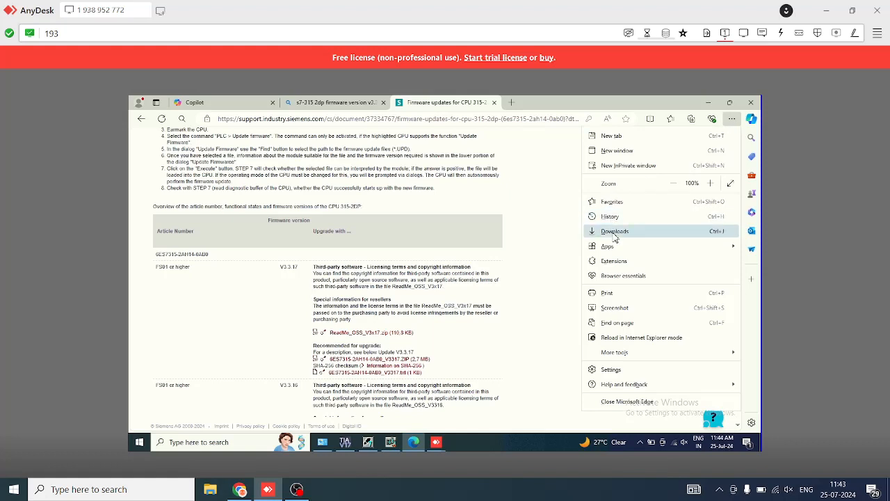
pyautogui.click(615, 231)
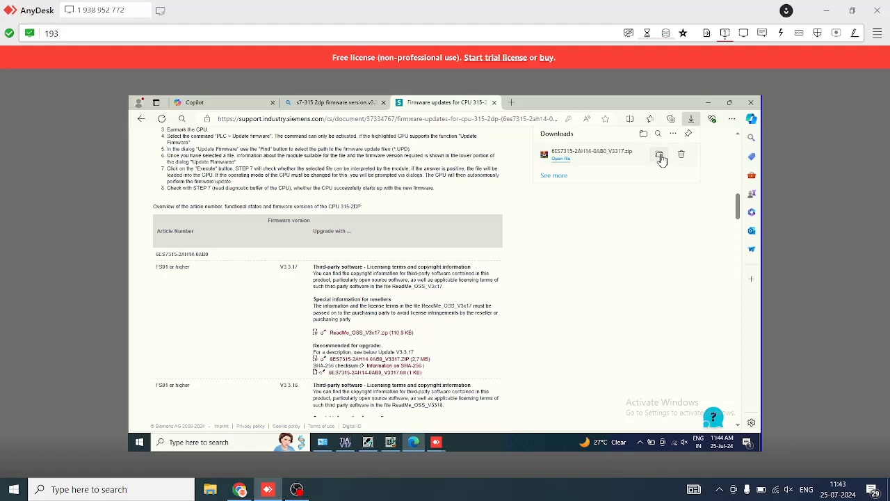
pyautogui.click(661, 154)
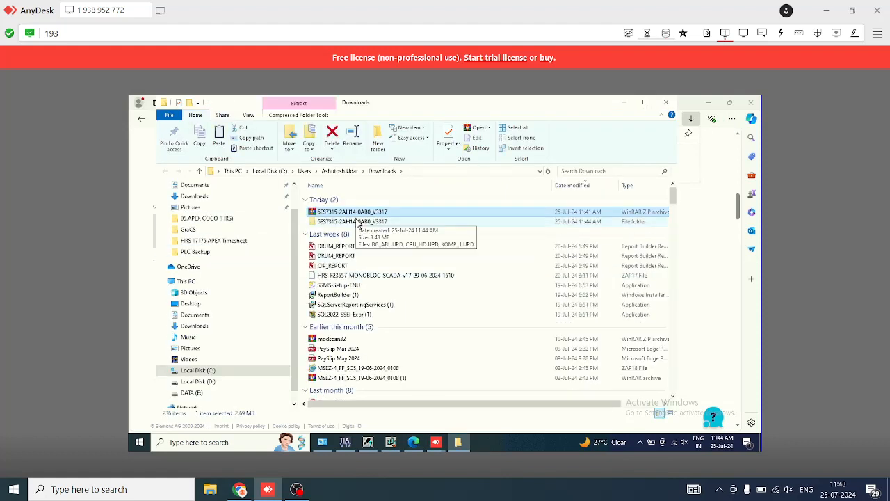
pyautogui.doubleClick(355, 222)
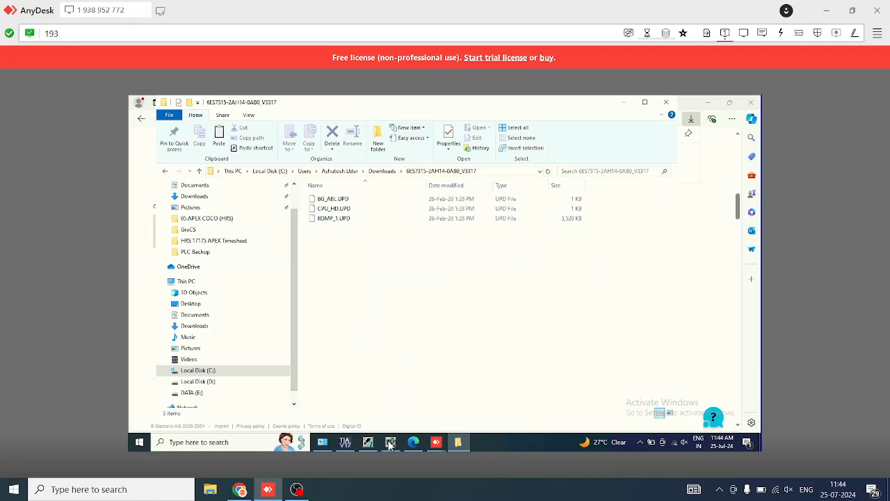
# Step: Back in HW Config, start PLC > Update Firmware for the CPU 315-2 DP
pyautogui.click(389, 443)
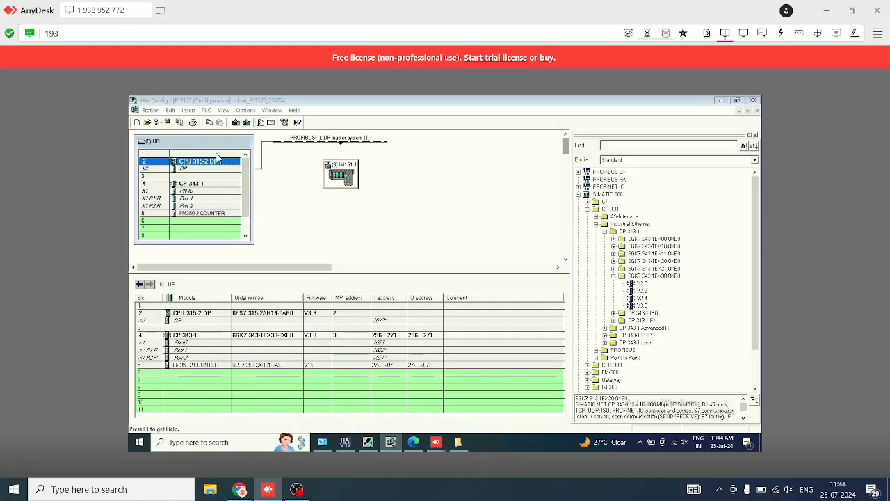
pyautogui.click(206, 109)
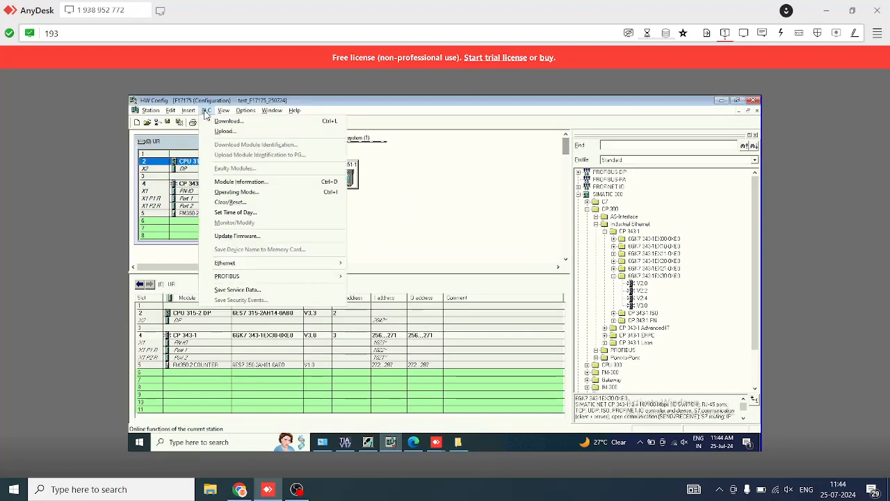
pyautogui.moveTo(237, 236)
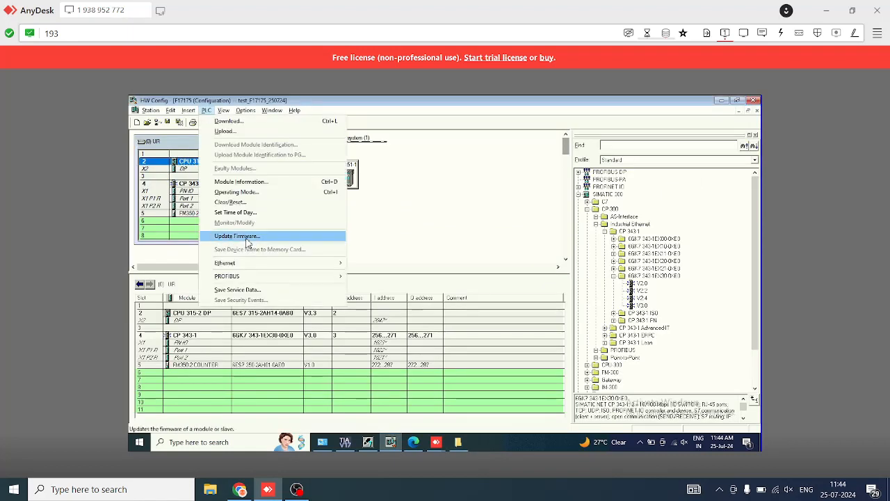
pyautogui.click(237, 237)
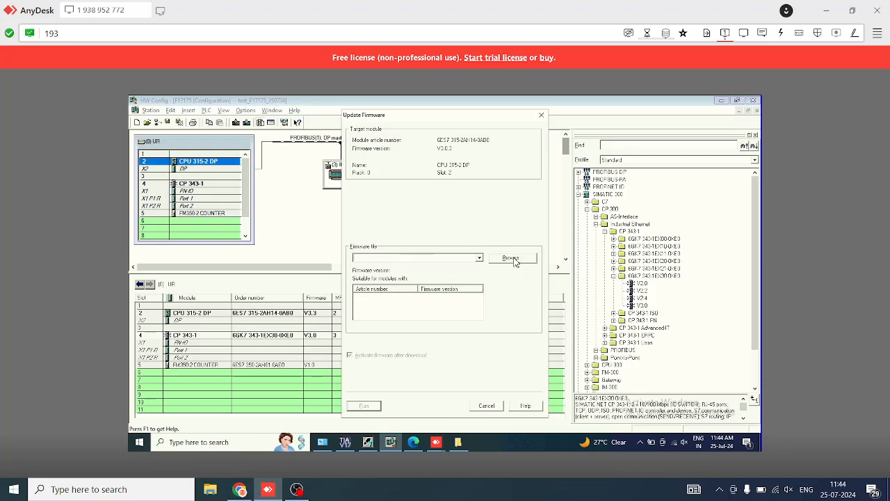
# Step: Browse to Downloads\6ES7315-2AH14-0AB0_V3317 and load CPU_HD.UPD as the firmware file
pyautogui.click(512, 257)
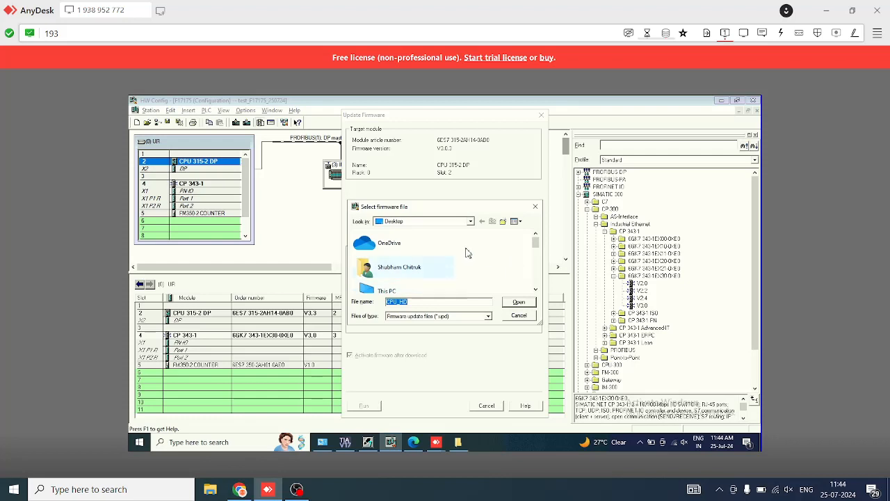
pyautogui.scroll(-3)
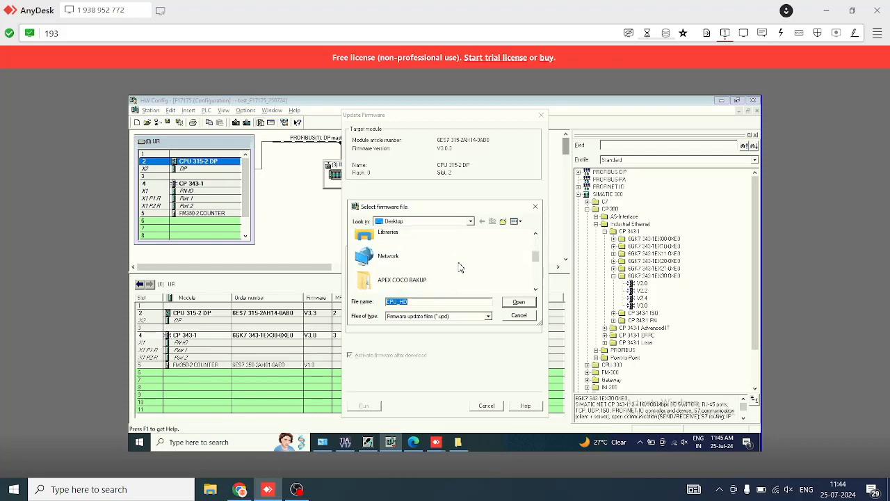
pyautogui.scroll(-3)
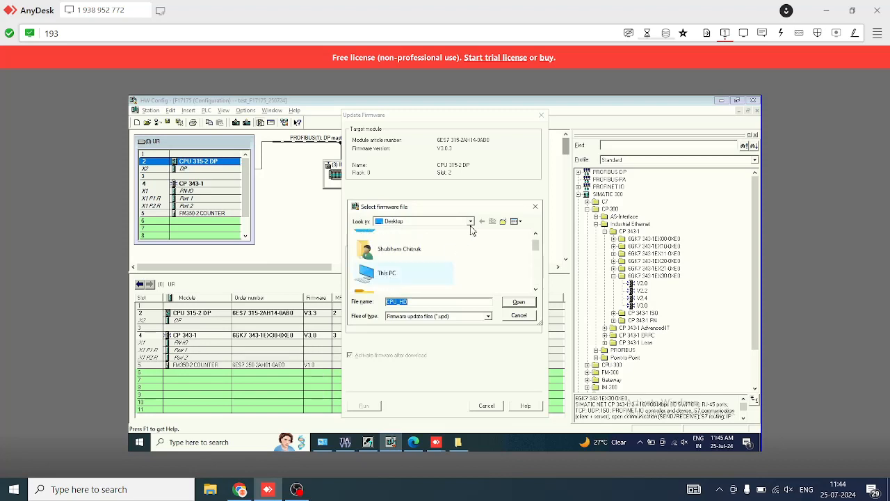
pyautogui.click(471, 221)
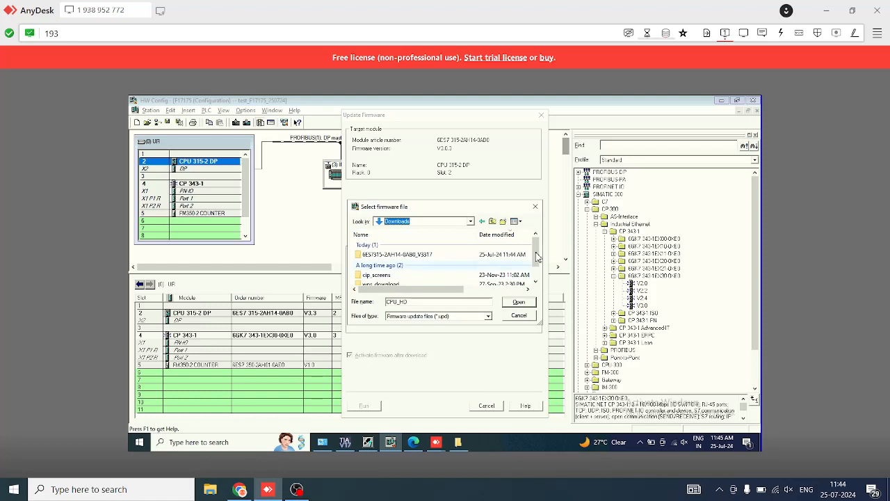
pyautogui.scroll(-3)
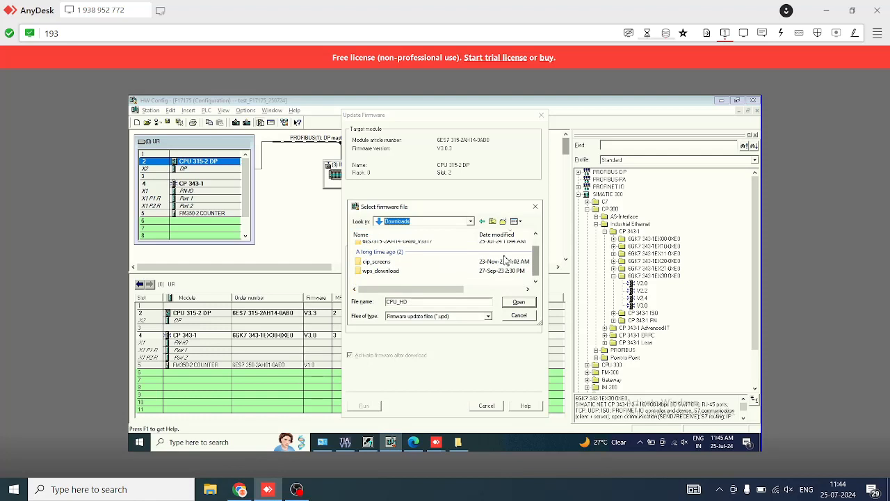
pyautogui.click(396, 253)
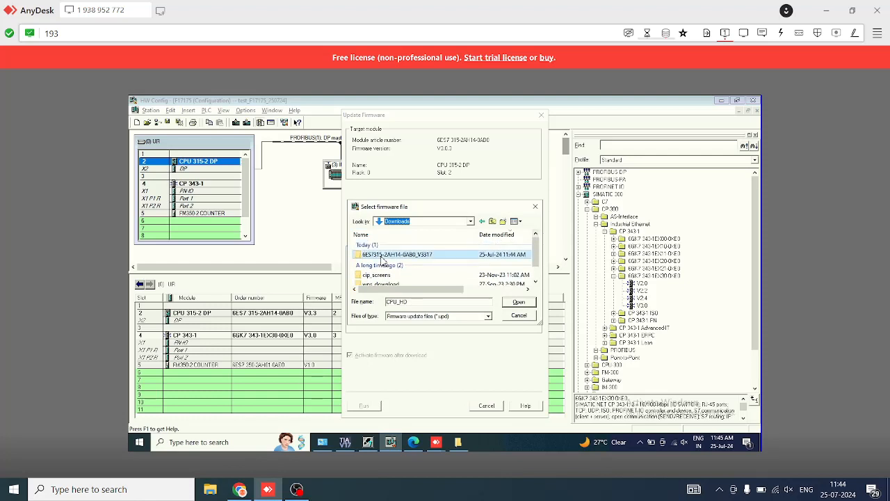
pyautogui.doubleClick(398, 253)
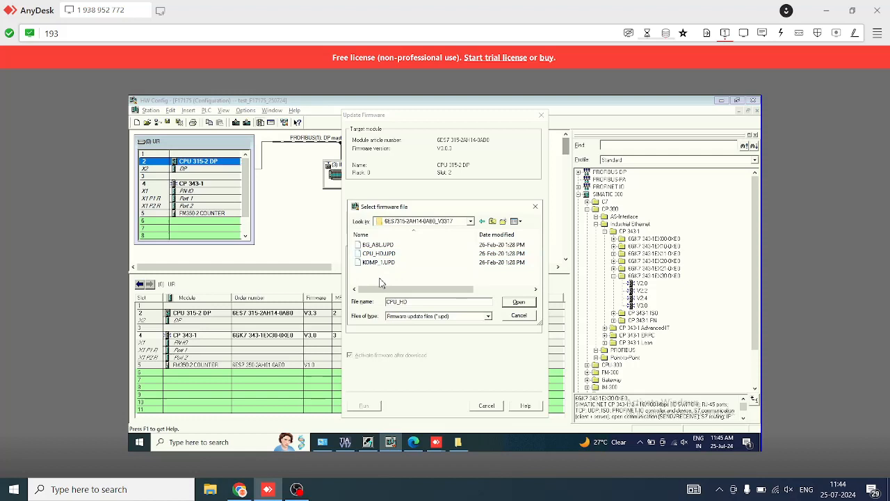
pyautogui.click(378, 253)
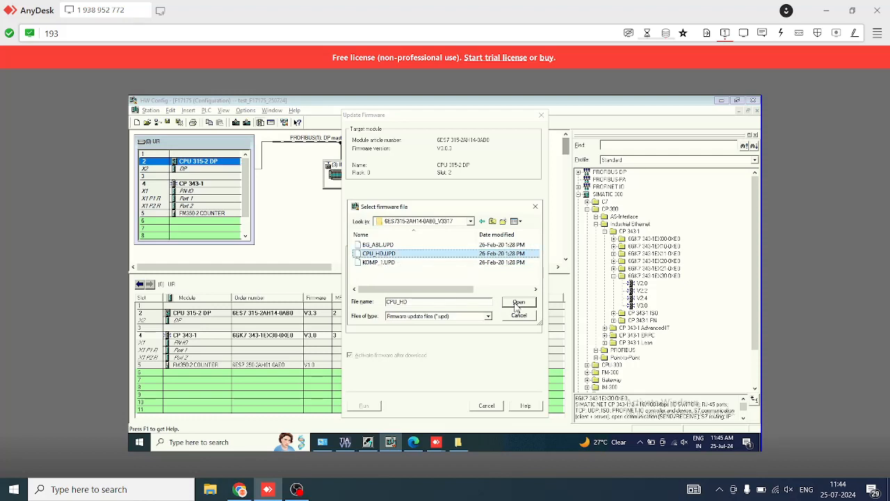
pyautogui.click(519, 302)
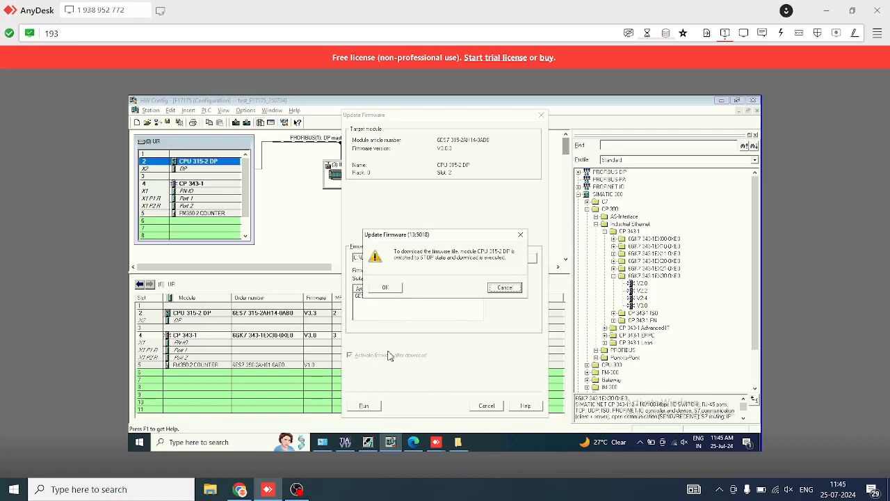
pyautogui.moveTo(390, 326)
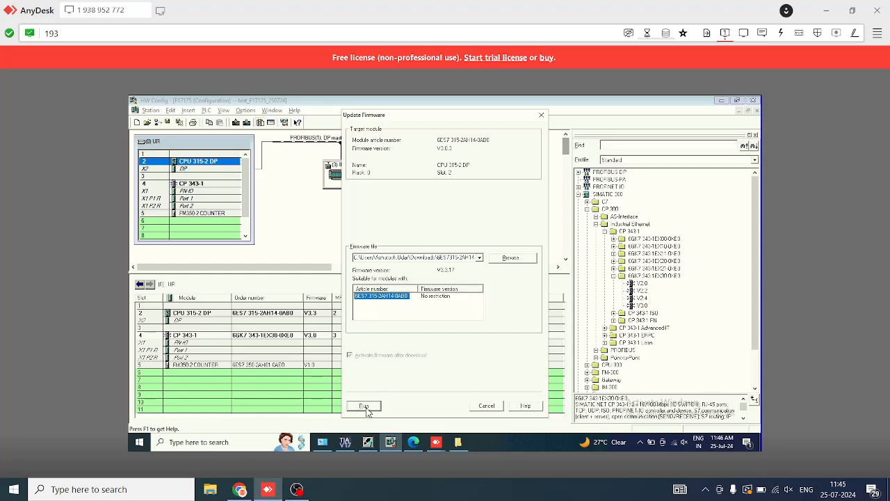
# Step: Run the update so the V3.3.17 firmware download to the CPU begins
pyautogui.click(364, 407)
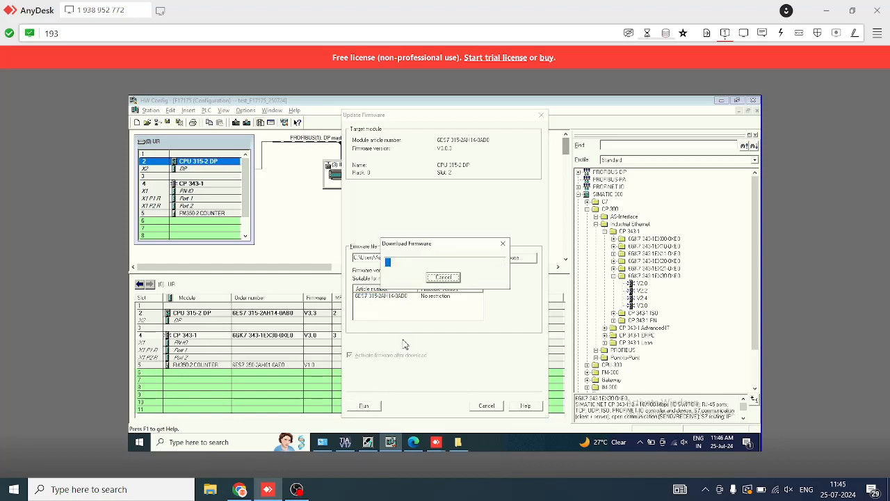